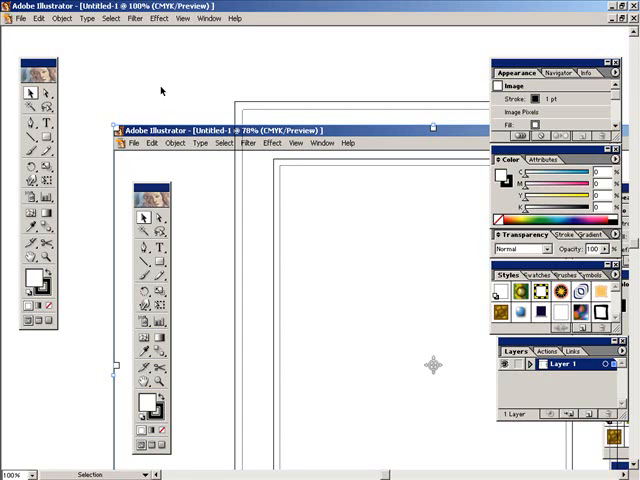
mouse_move(177, 228)
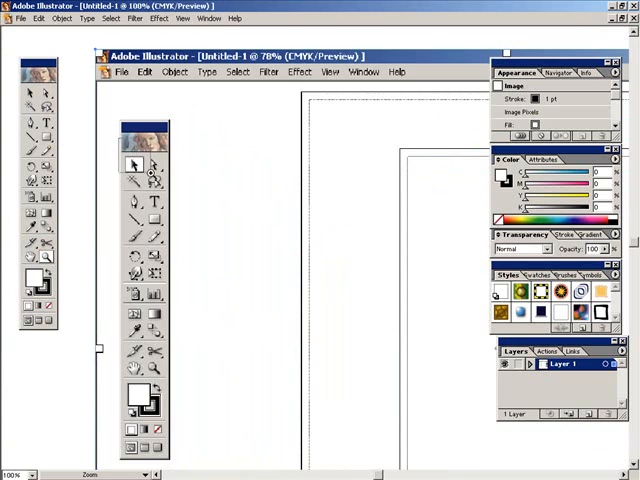
Deselect the enlarged, pixelated screenshot, now moved largely off the artboard.
left_click(265, 215)
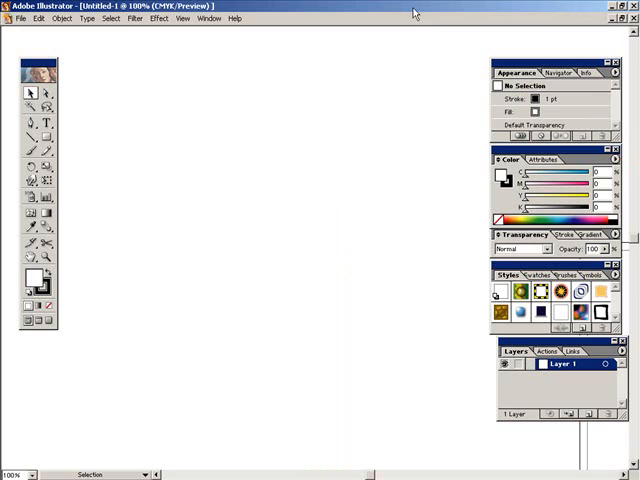
mouse_move(317, 120)
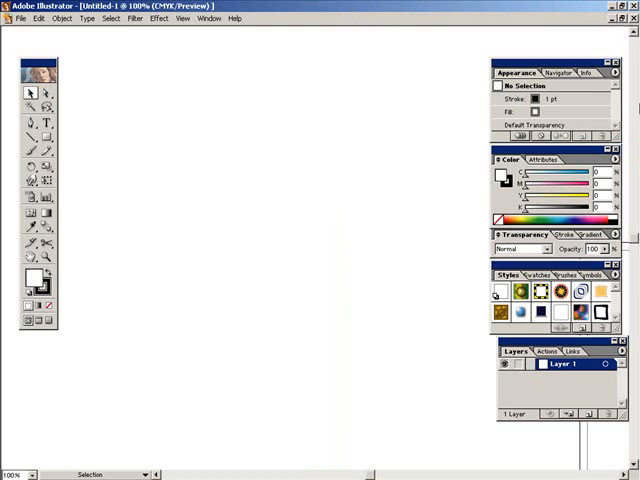
mouse_move(629, 22)
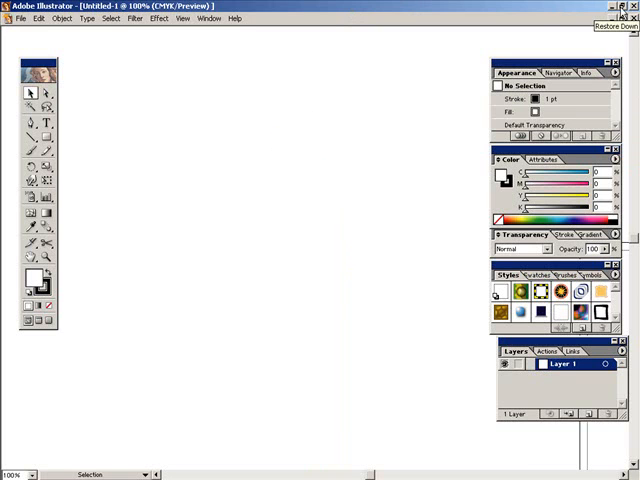